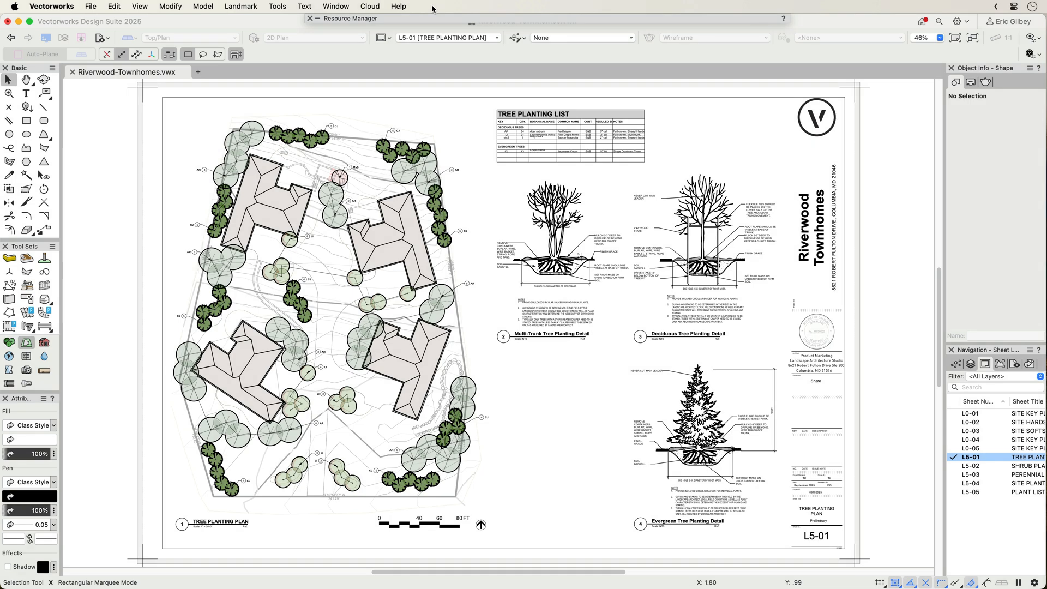
Bring up the Share Document window from the Cloud menu for the Riverwood Townhomes file.
click(370, 7)
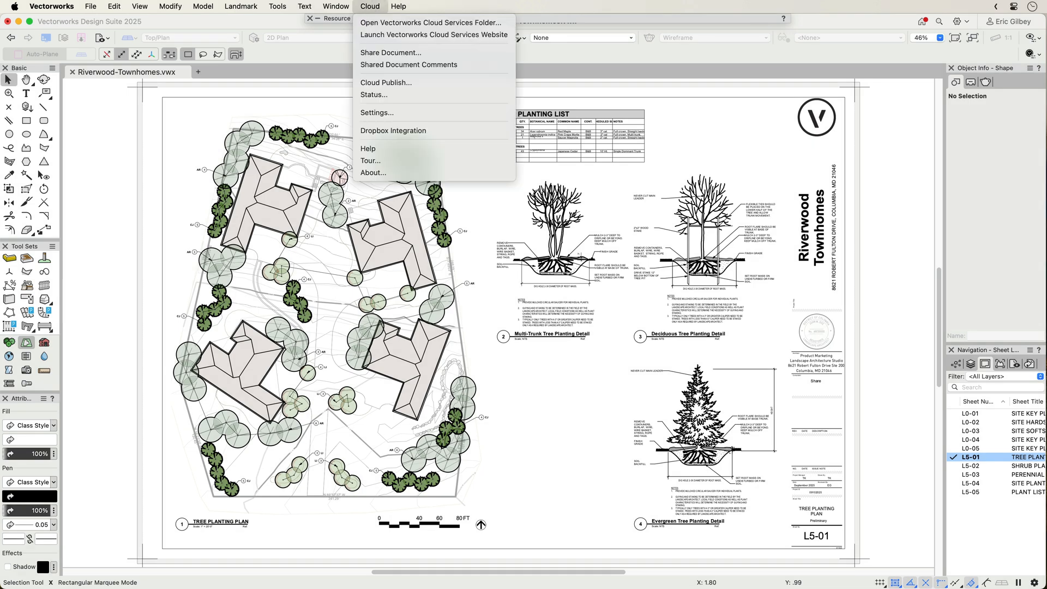
mouse_move(390, 53)
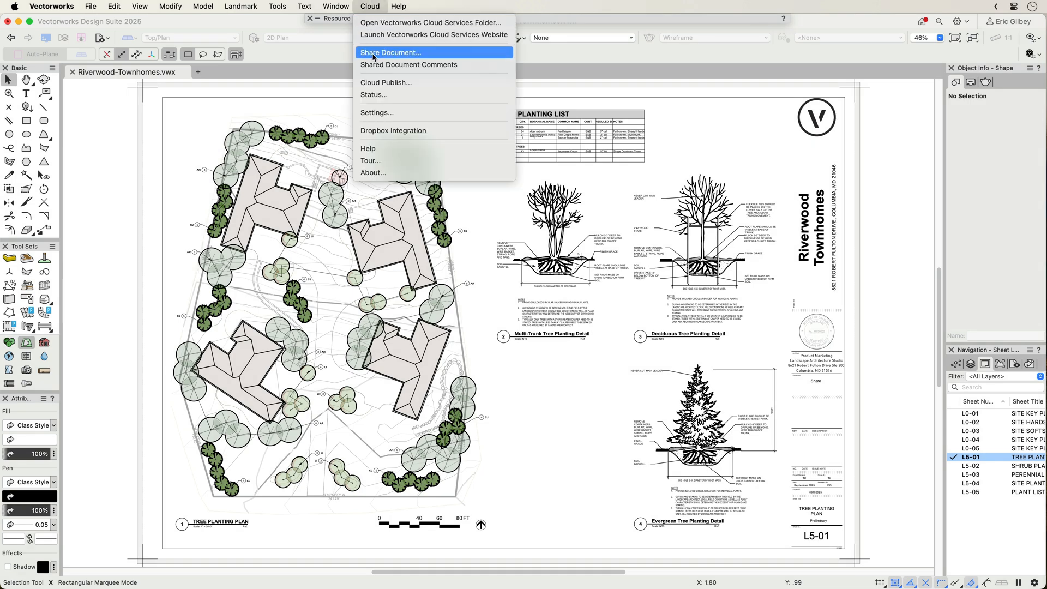
click(390, 52)
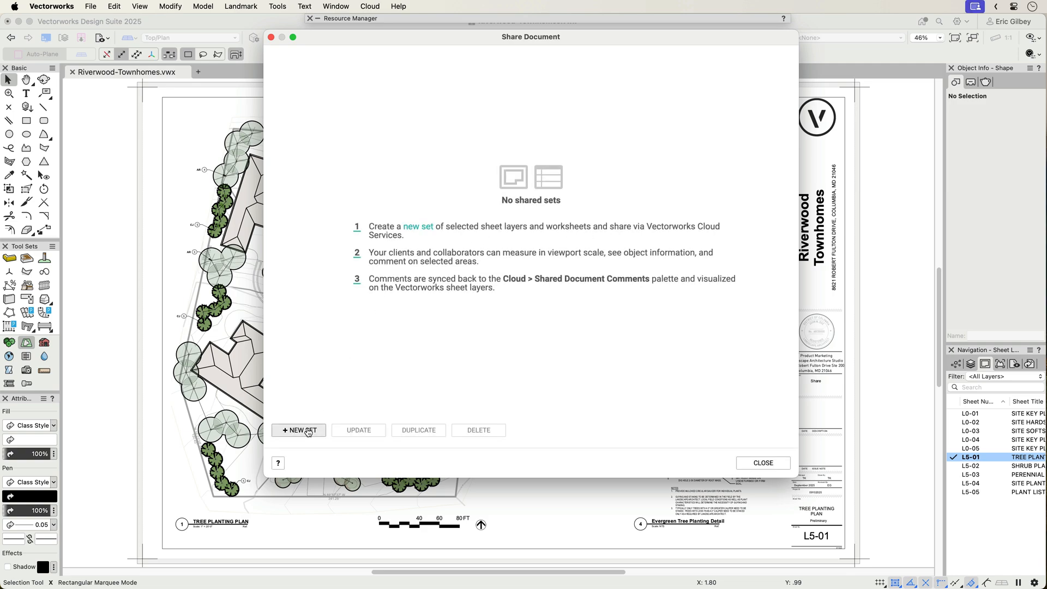
Define a new shared set containing the sheet layers and the Site Coverage Report worksheet.
click(299, 430)
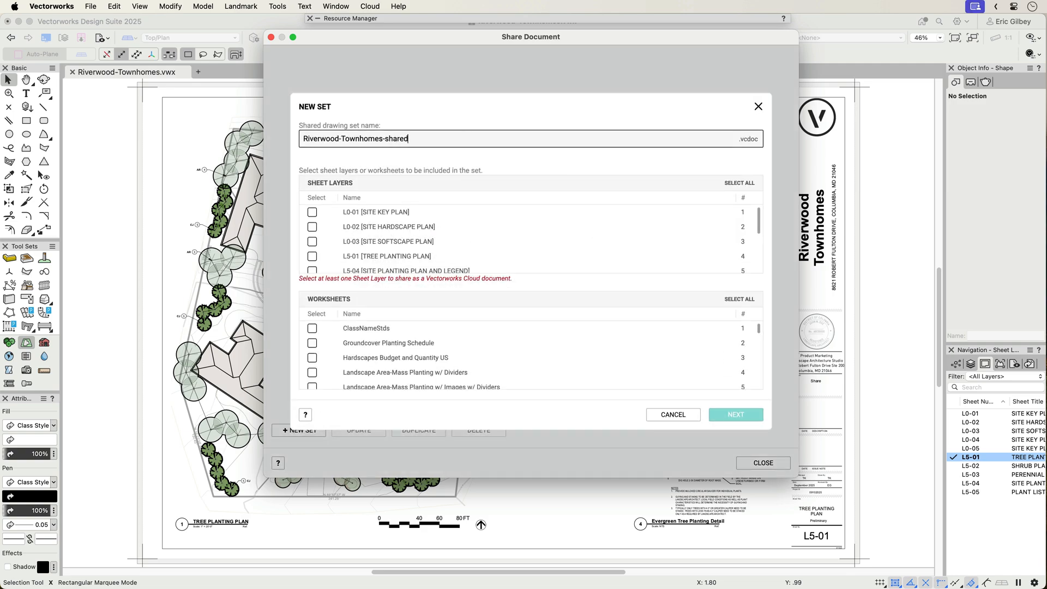
click(739, 184)
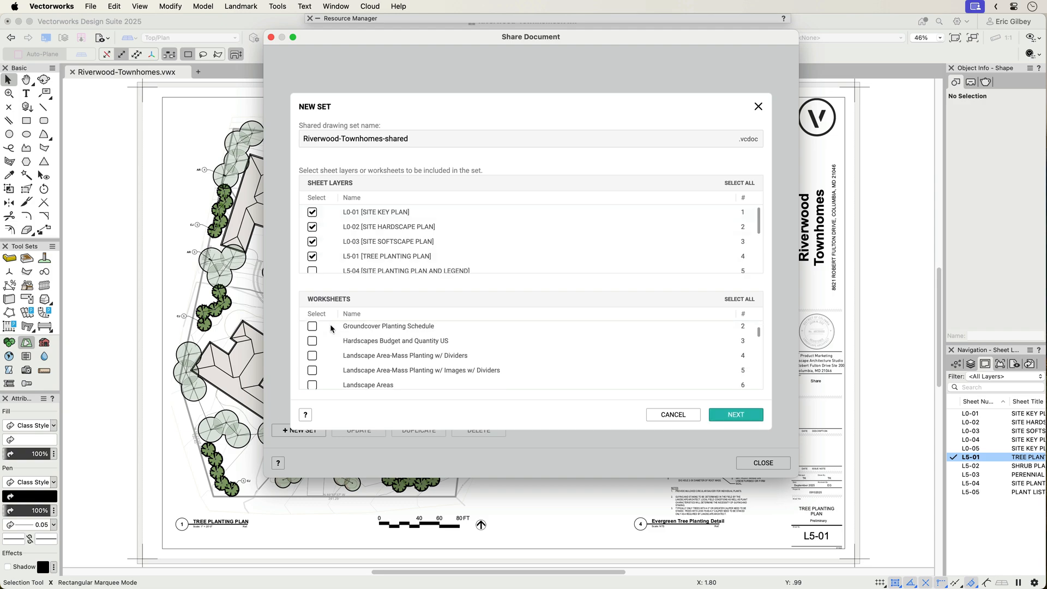
scroll(down, 3)
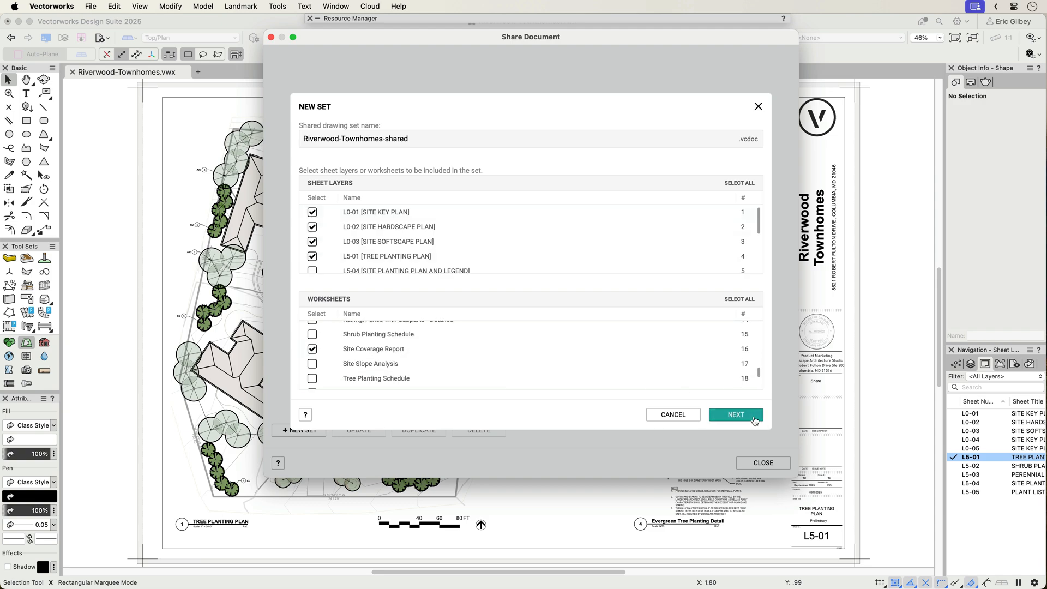
click(735, 415)
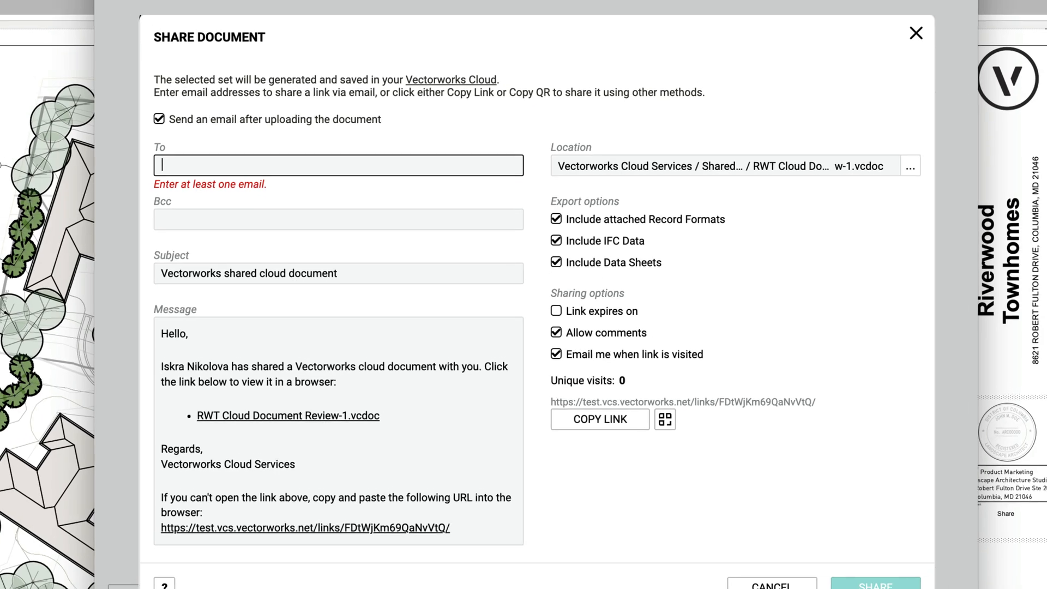
Share the set as Riverwood-Townhomes-shared.vcdoc and view it in the cloud web viewer.
click(598, 419)
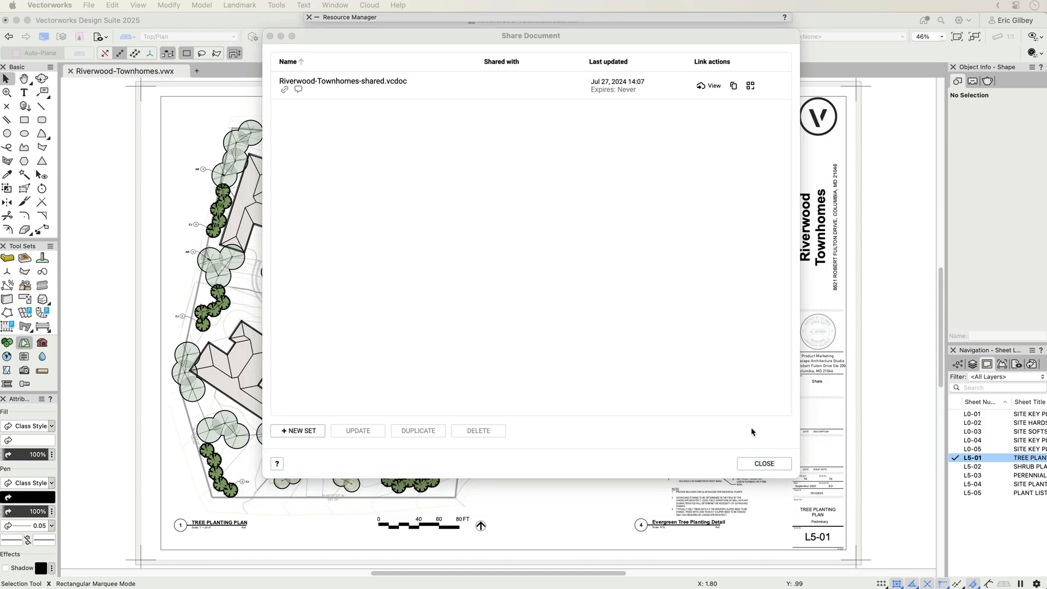
click(707, 86)
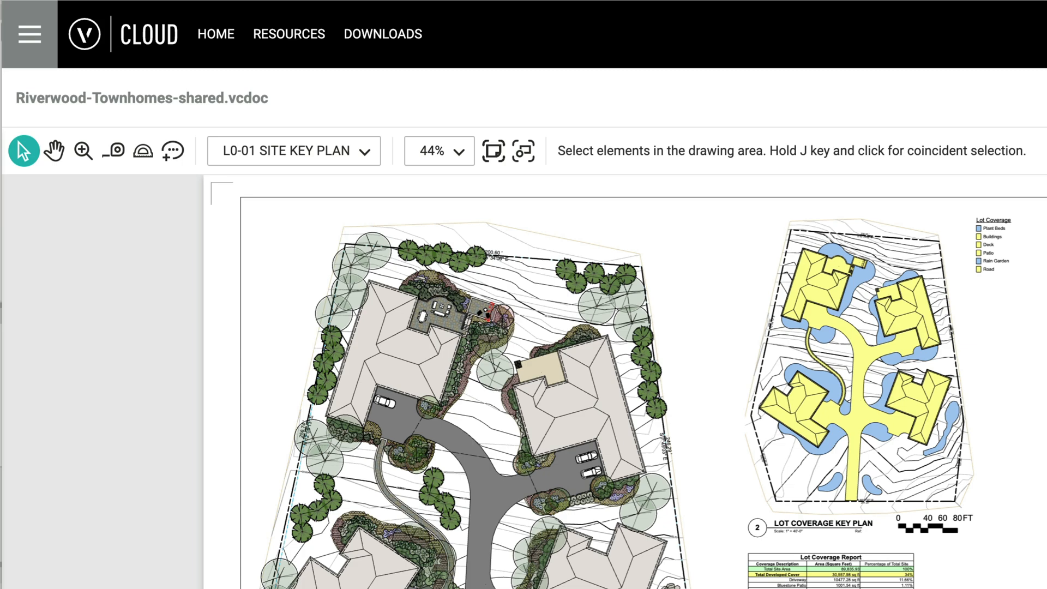
Review sheets L0-02 hardscape and L0-03 softscape, then show the Site Coverage Report worksheet.
click(54, 150)
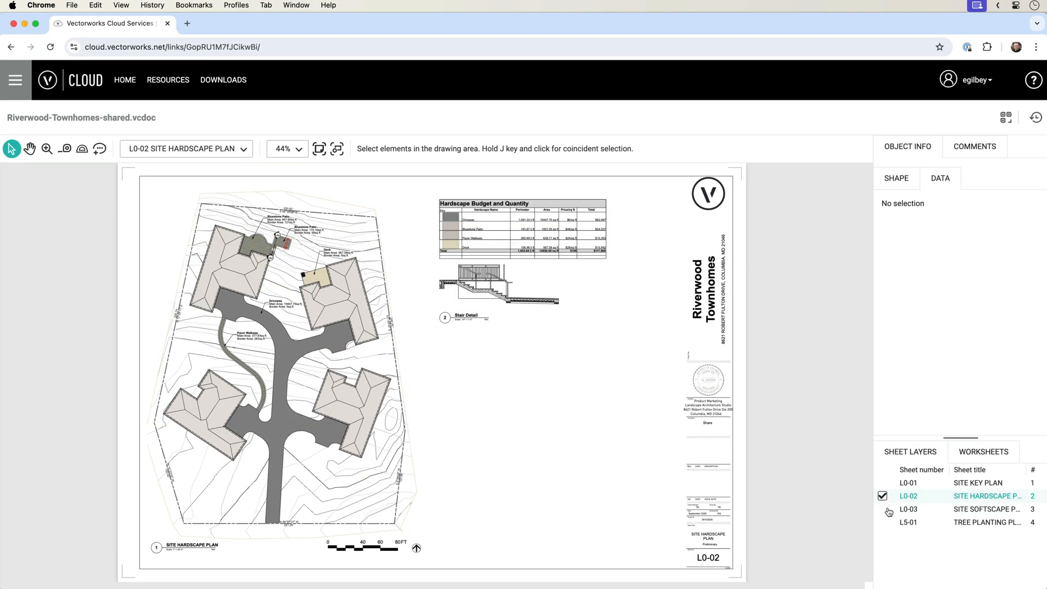
click(908, 510)
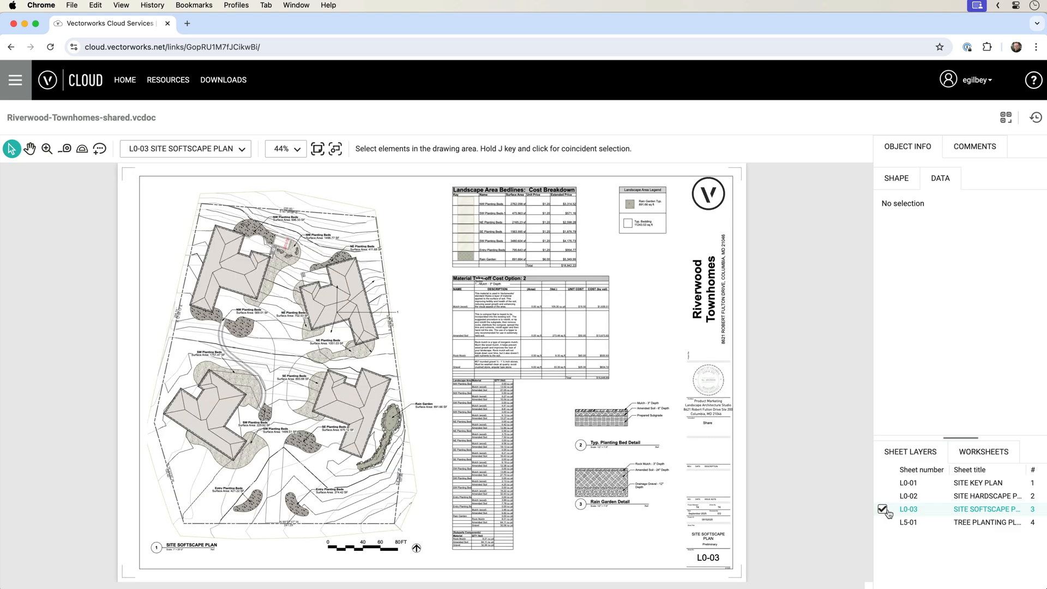
click(982, 451)
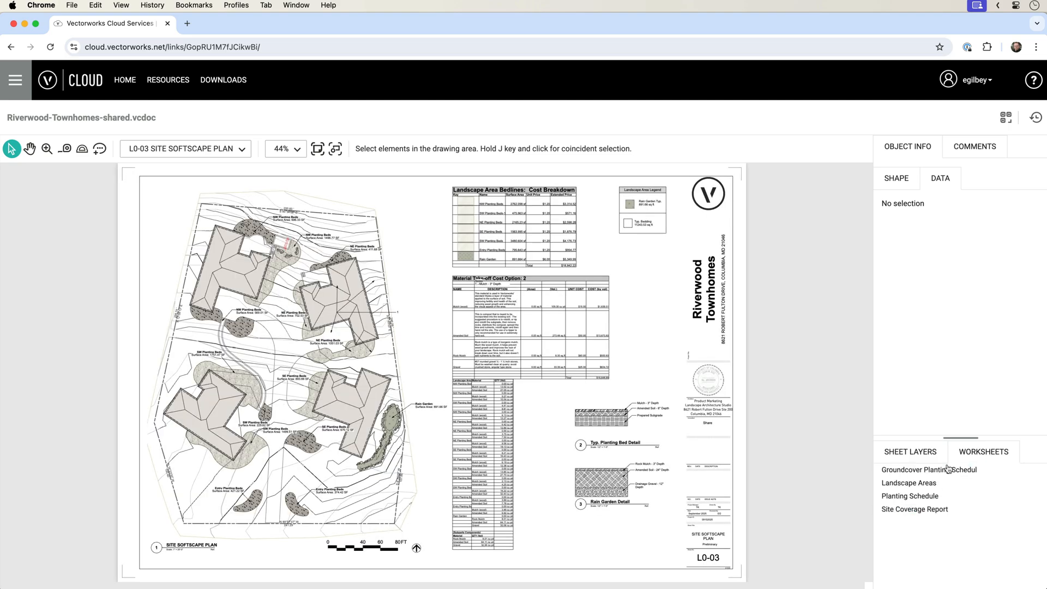
click(927, 469)
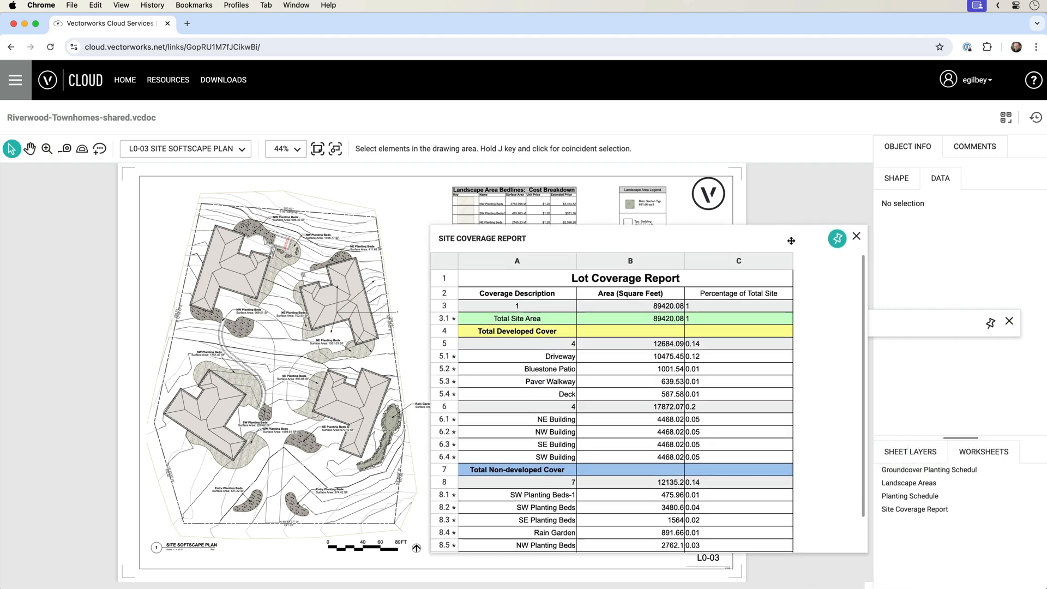
Close the report and inspect Object Info for two stacked plants on the L0-01 key plan.
click(857, 237)
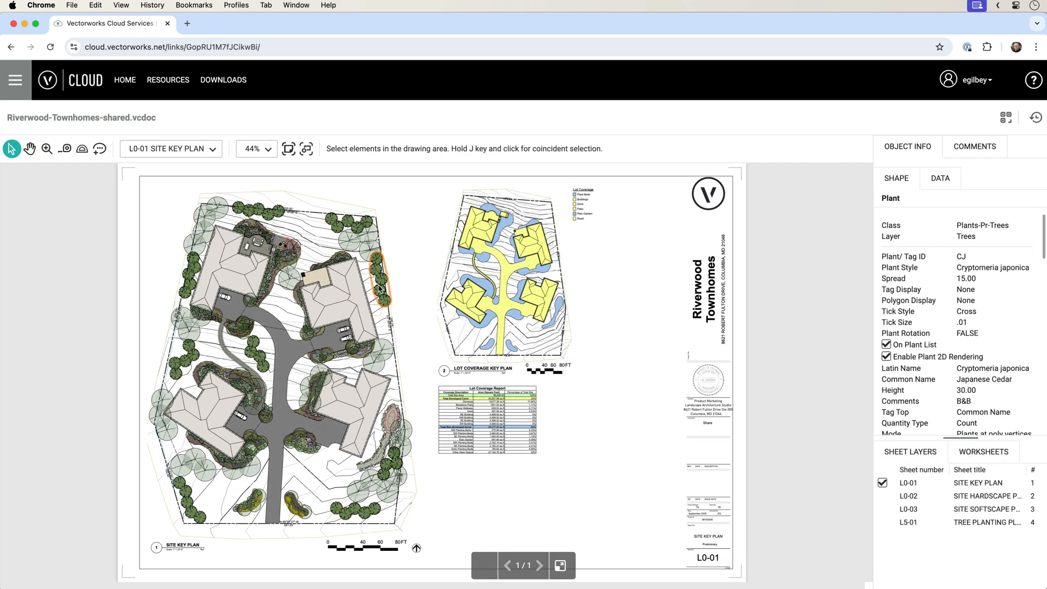
mouse_move(835, 290)
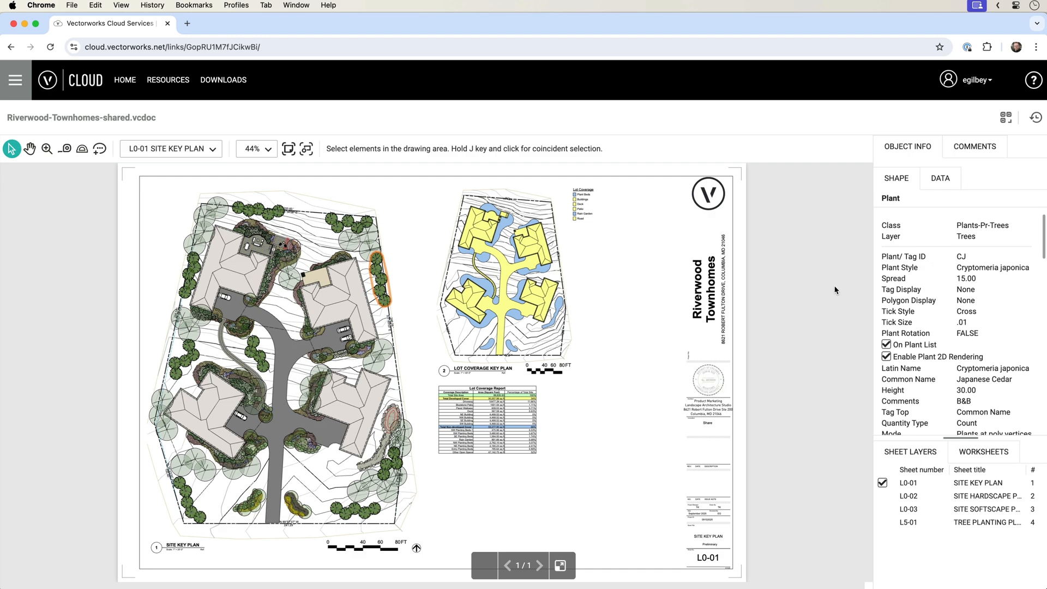
click(939, 178)
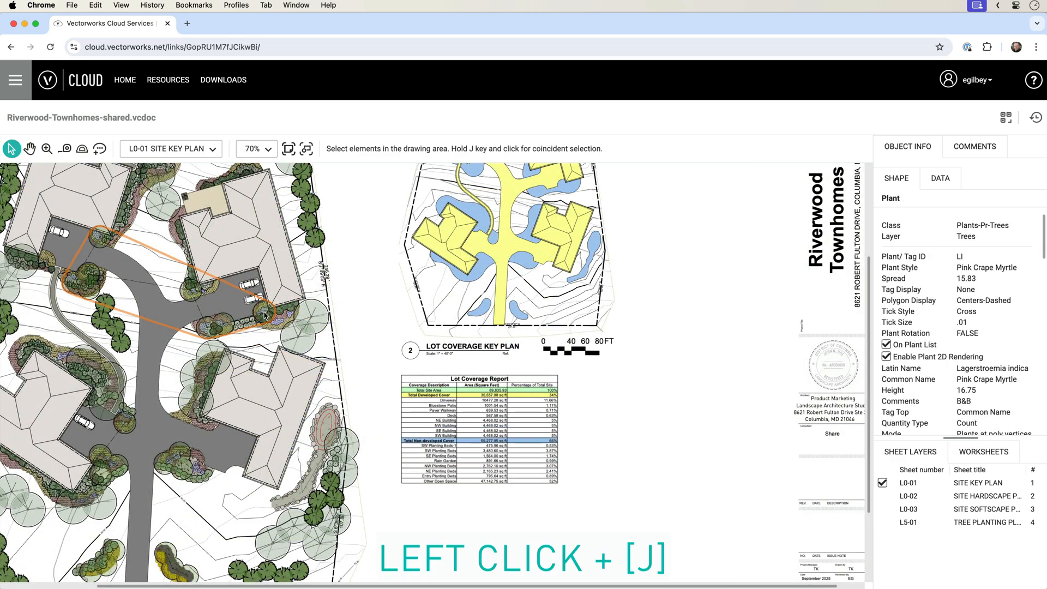
click(264, 314)
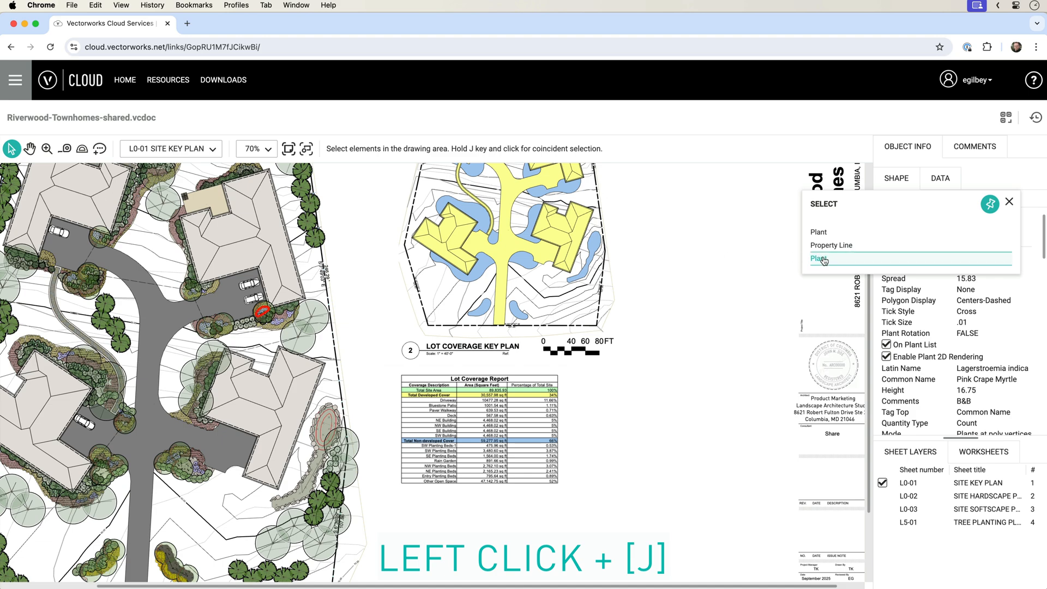
click(820, 258)
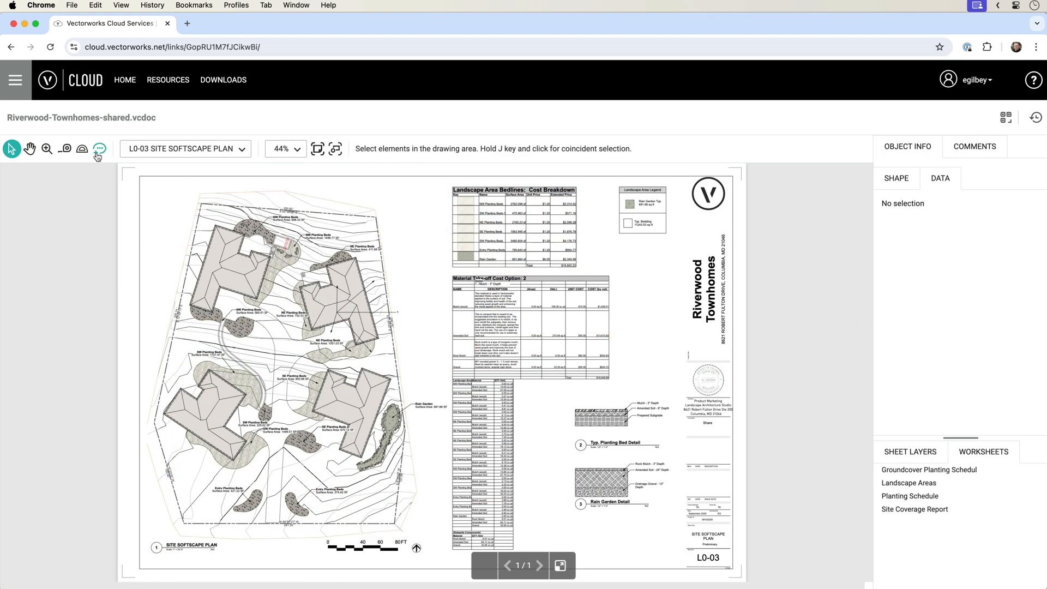
Mark the upper-left building area on L0-03 with the comment 'Let's repeat this hardsc...'.
click(99, 148)
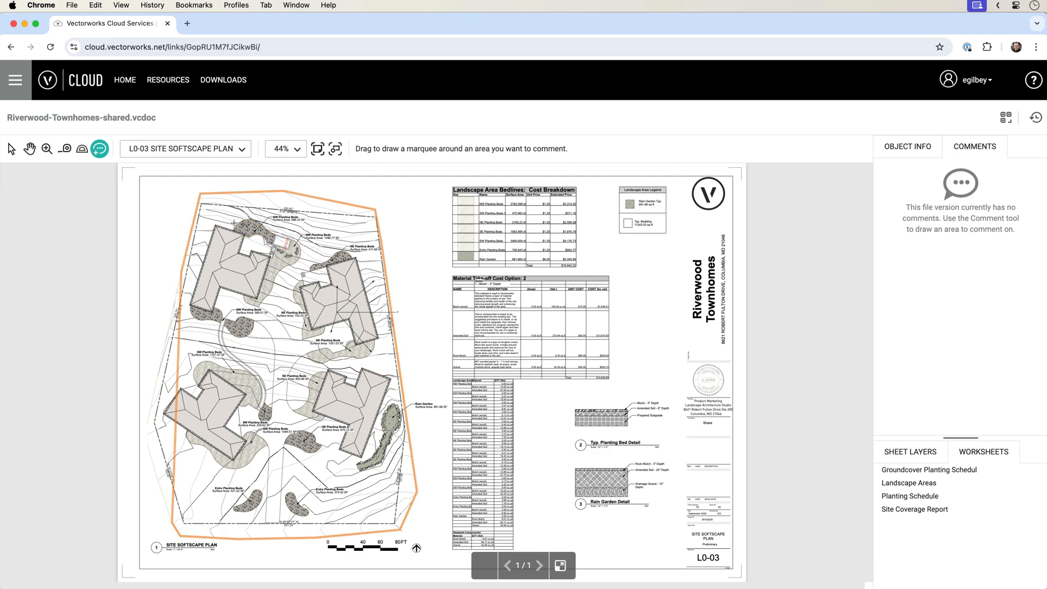
drag(232, 219, 299, 272)
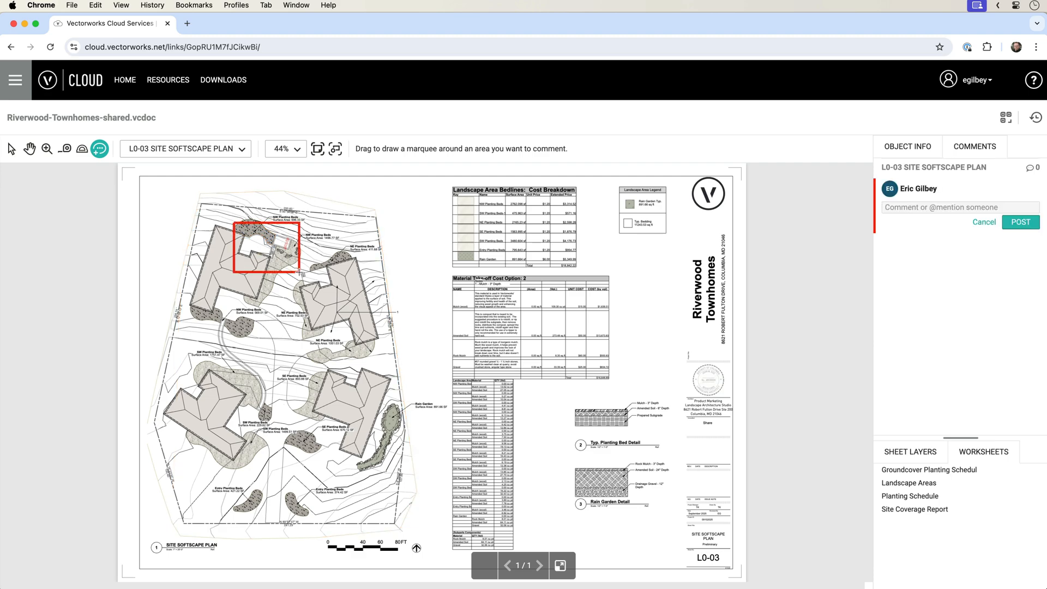
text(Let's repeat this hardsc)
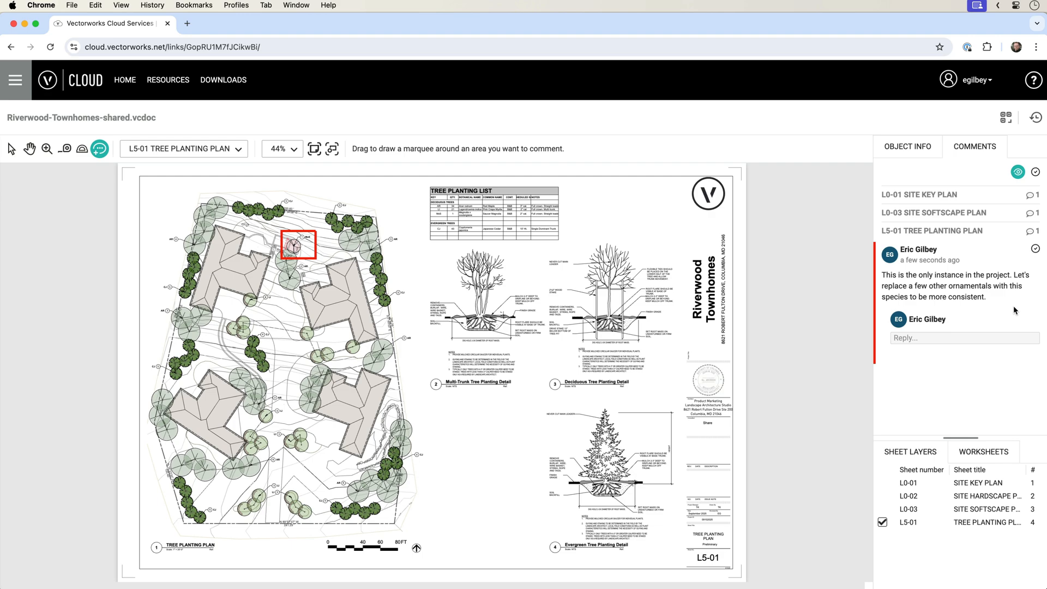
mouse_move(970, 235)
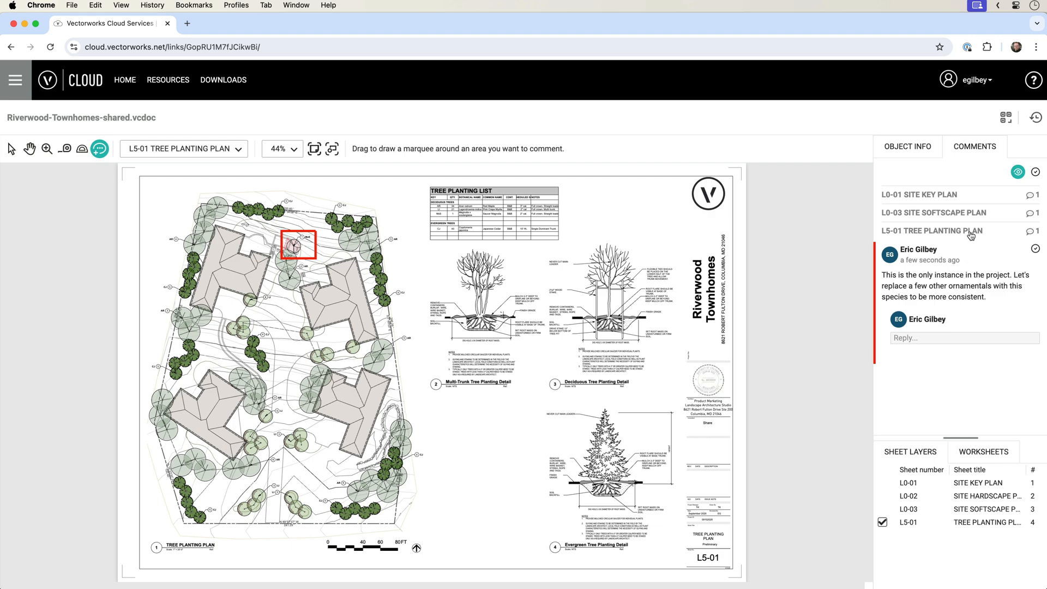
Expand the softscape plan and tree planting plan comment threads in the Comments tab.
click(932, 213)
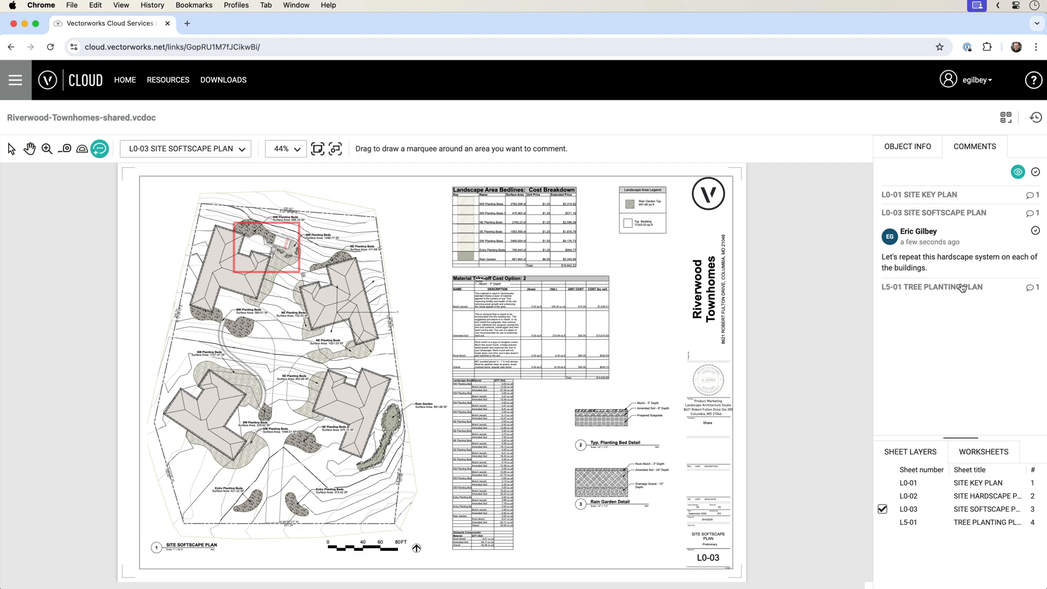
click(929, 287)
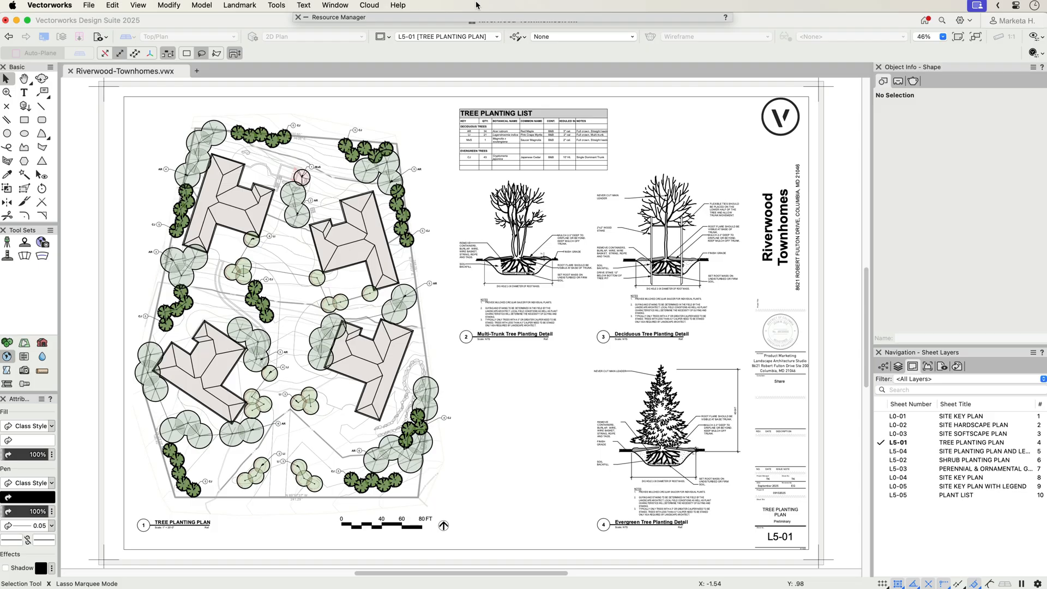
Reply to the L5-01 tree planting comment: 'Will do. This should amount to approx 12 more'.
click(368, 5)
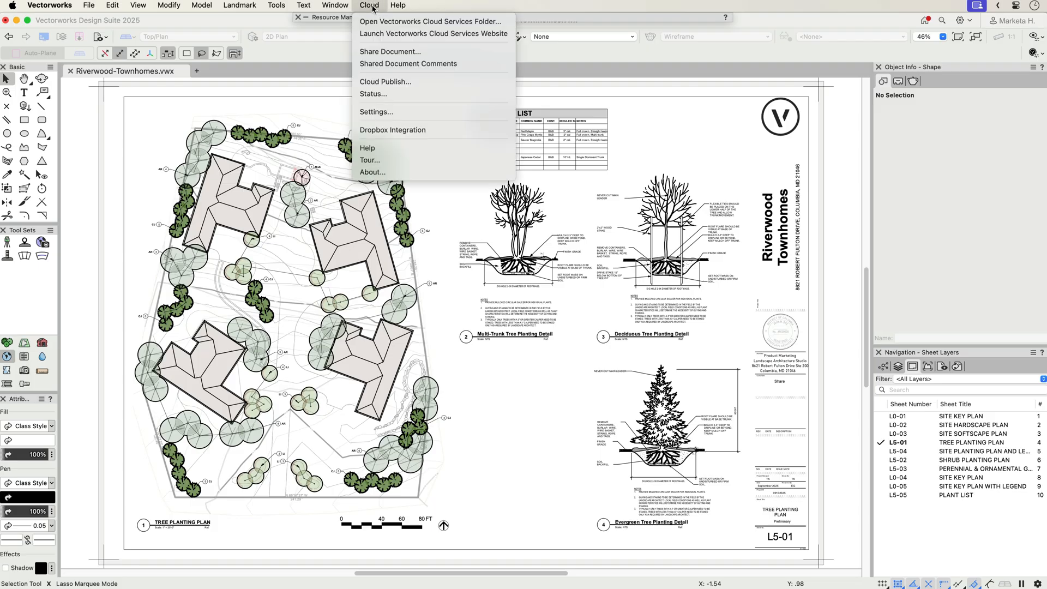
click(407, 63)
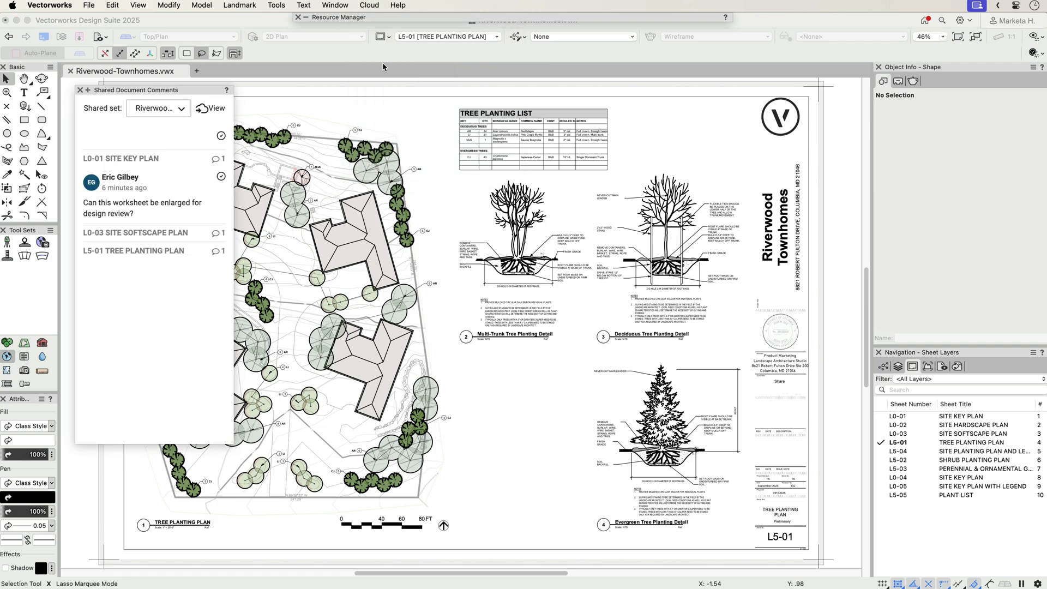
mouse_move(156, 252)
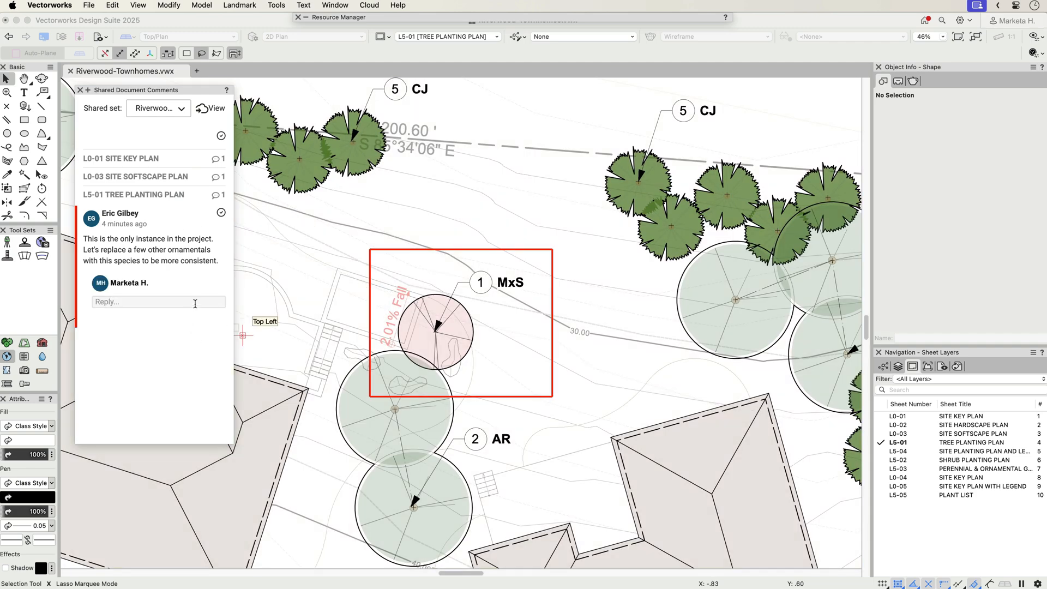
text(Will)
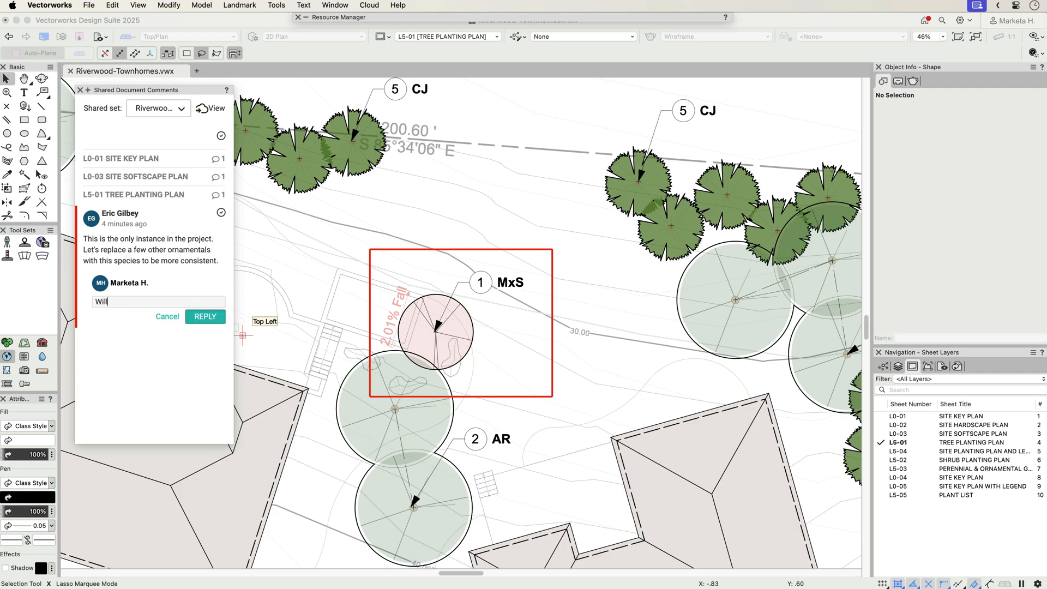
text(do. This sh)
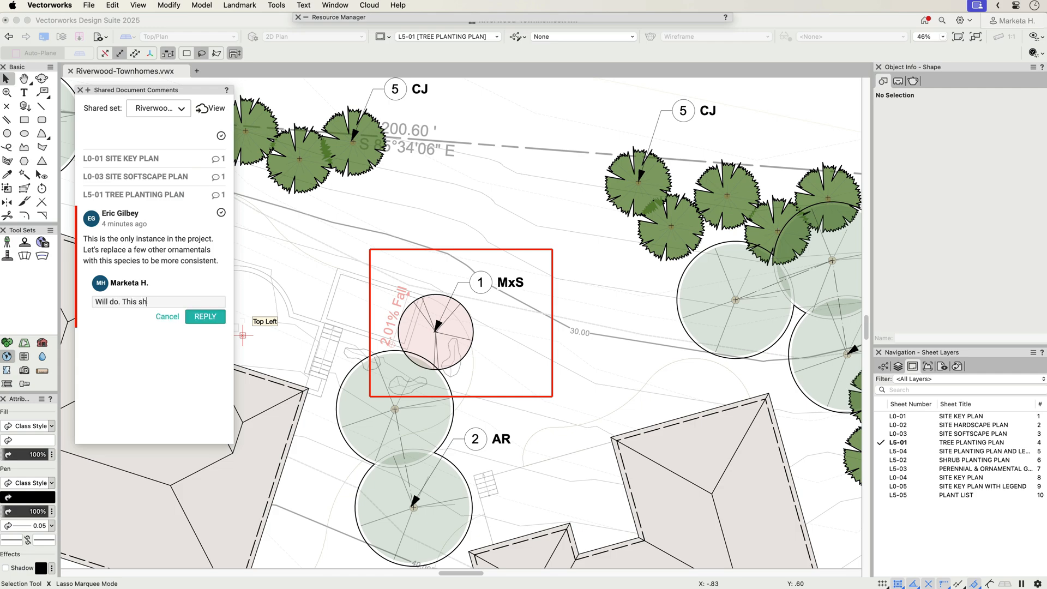
text(ould amount to approx 12 more)
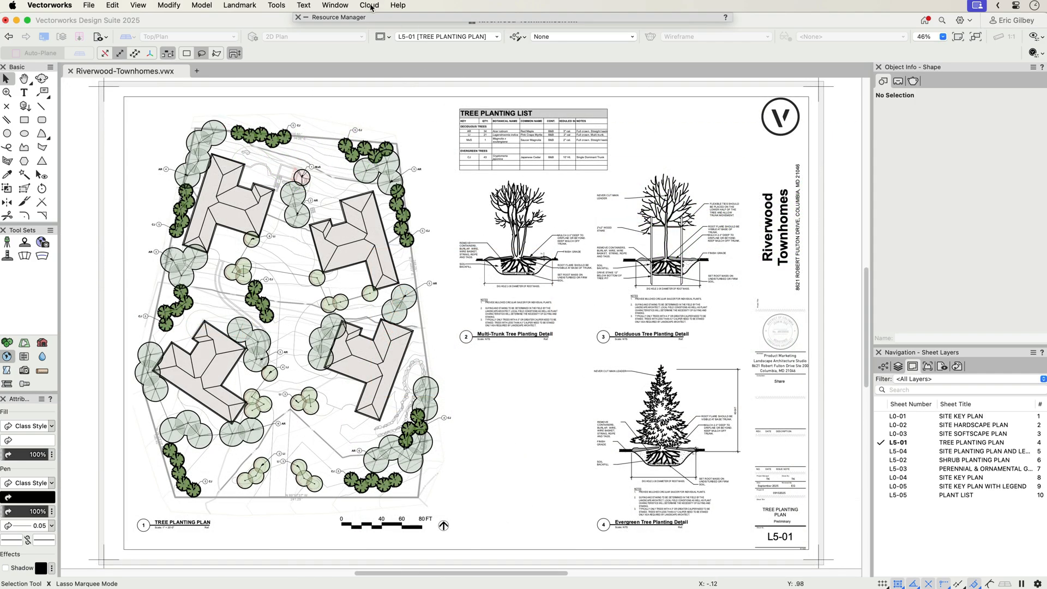
Return to Share Document and select the Riverwood-Townhomes-shared set.
click(369, 5)
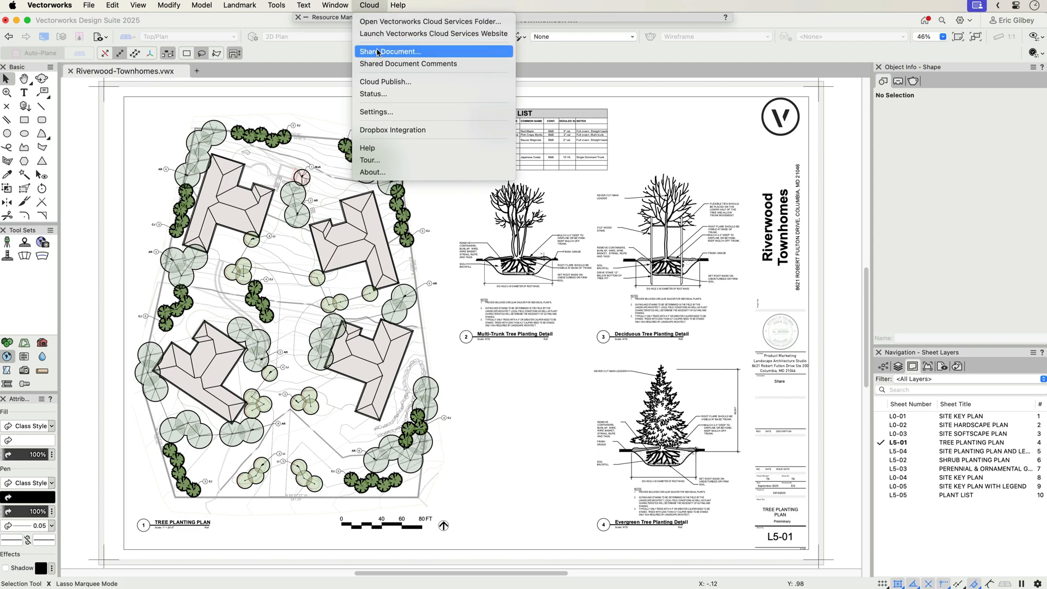
click(391, 52)
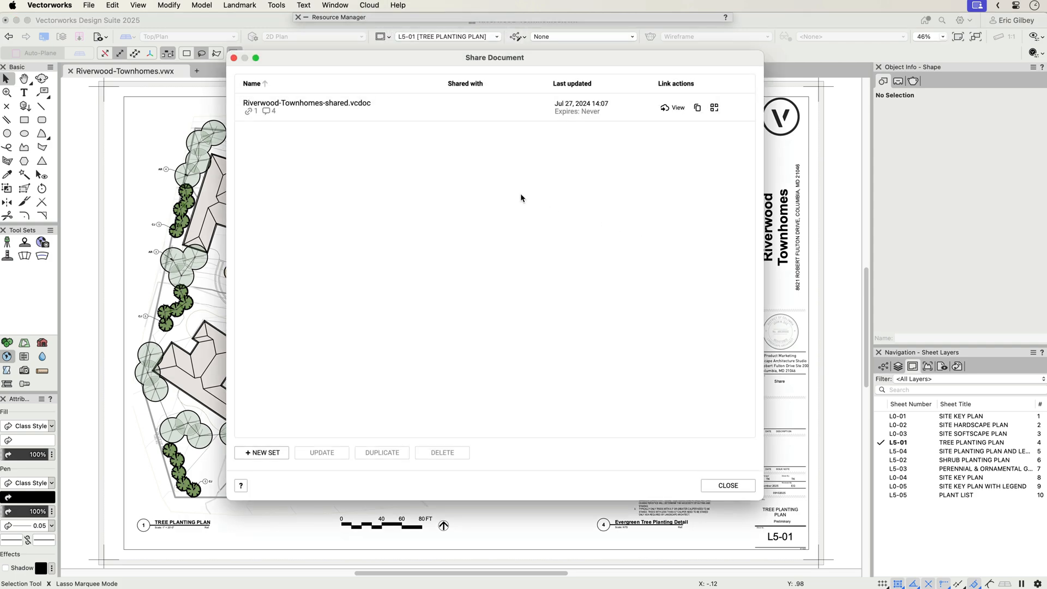
click(307, 107)
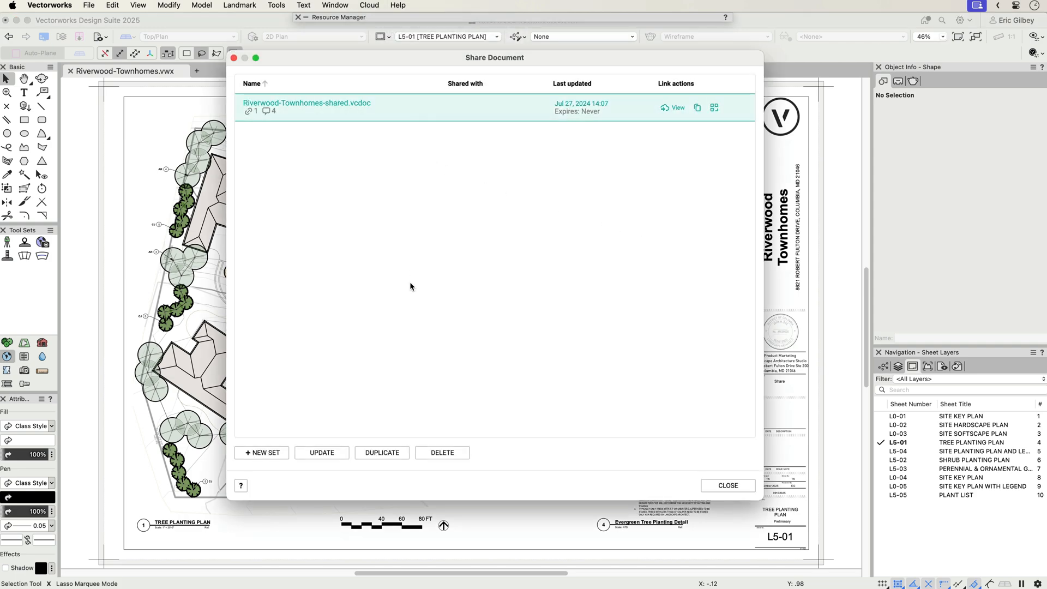
Duplicate the shared set, adding the Plant List-Costing worksheet to the copy's contents.
click(382, 452)
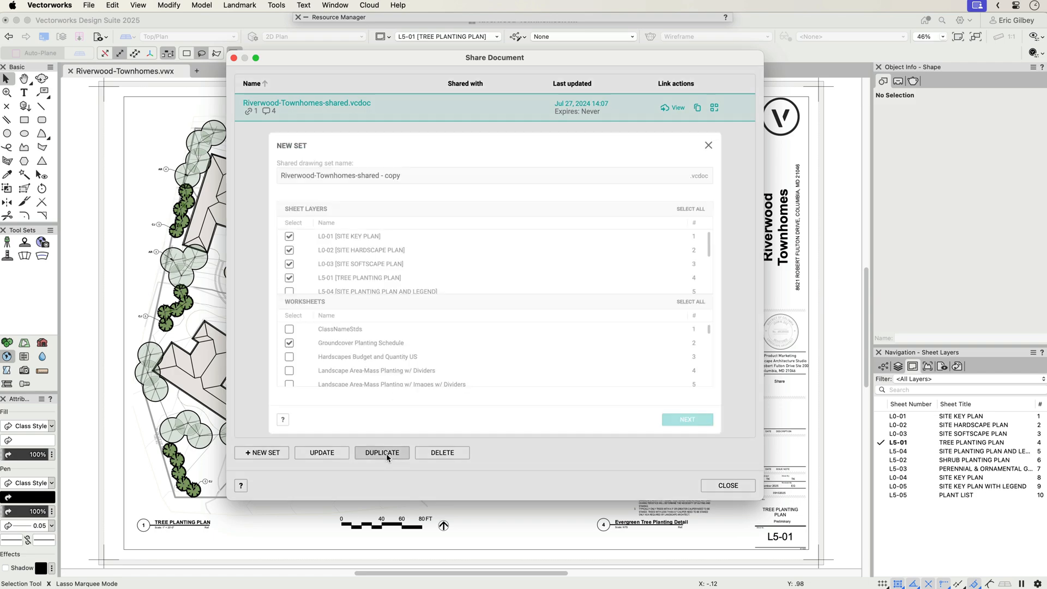
click(381, 452)
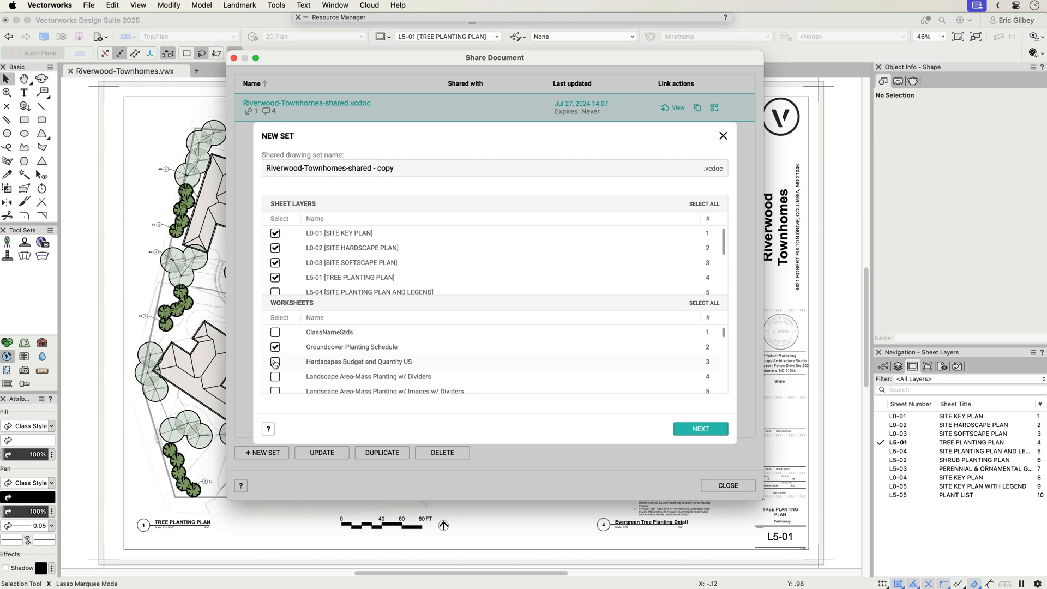
scroll(down, 3)
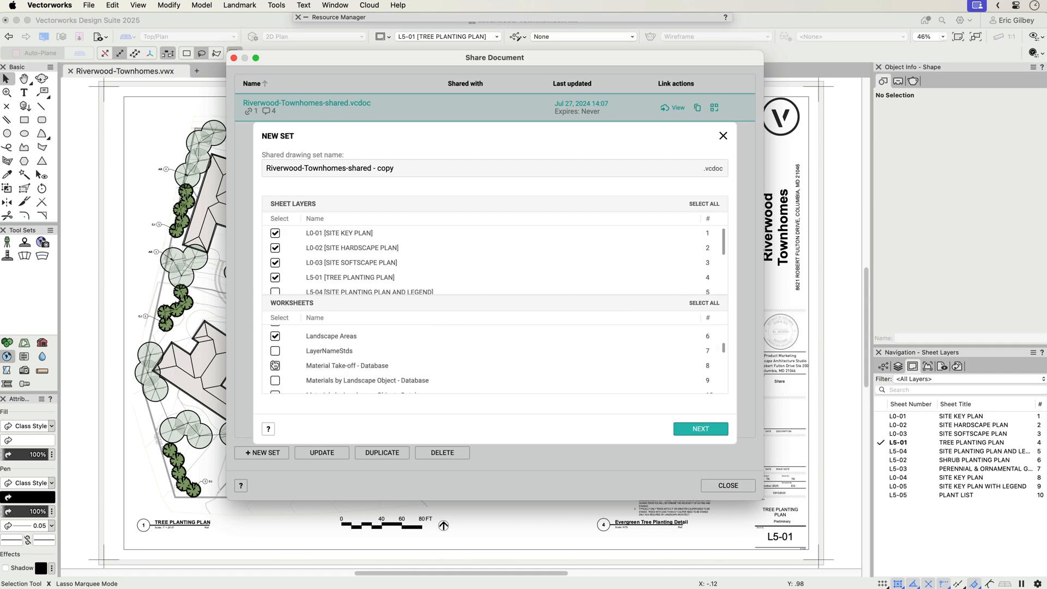
scroll(down, 3)
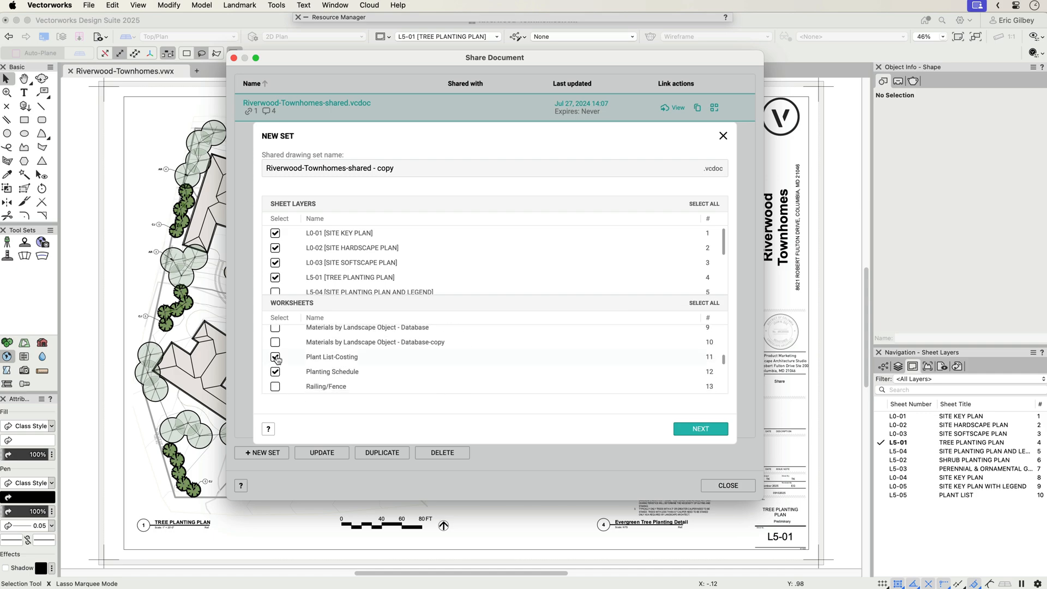
click(275, 371)
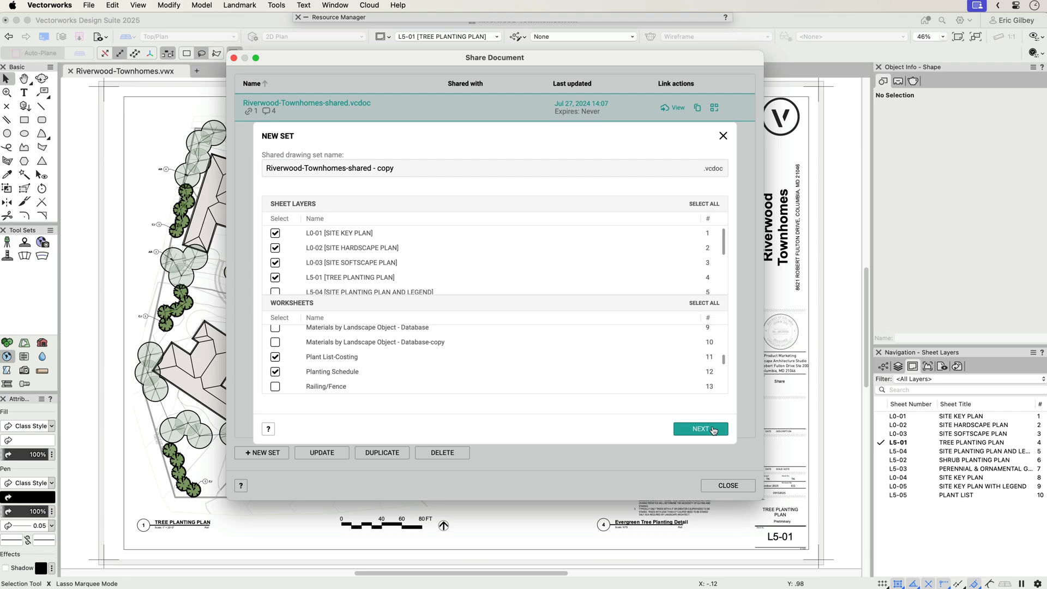
click(722, 135)
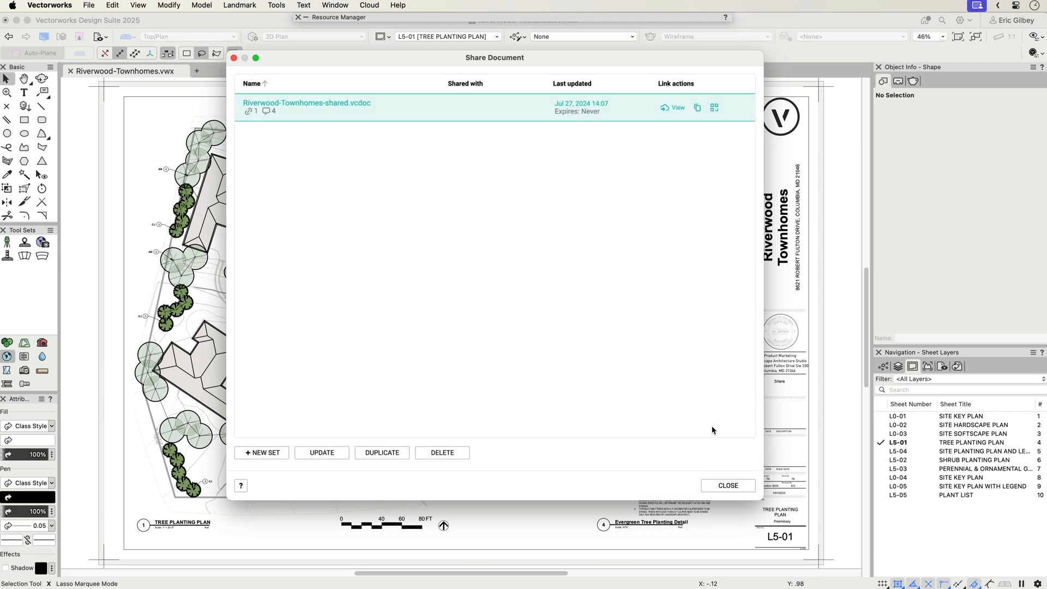